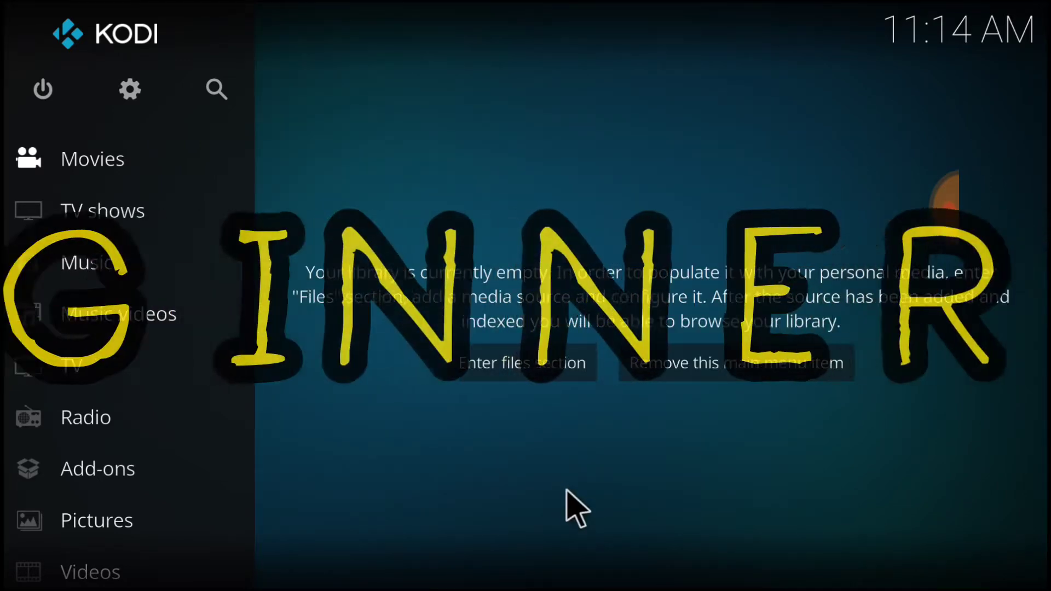
mouse_move(282, 221)
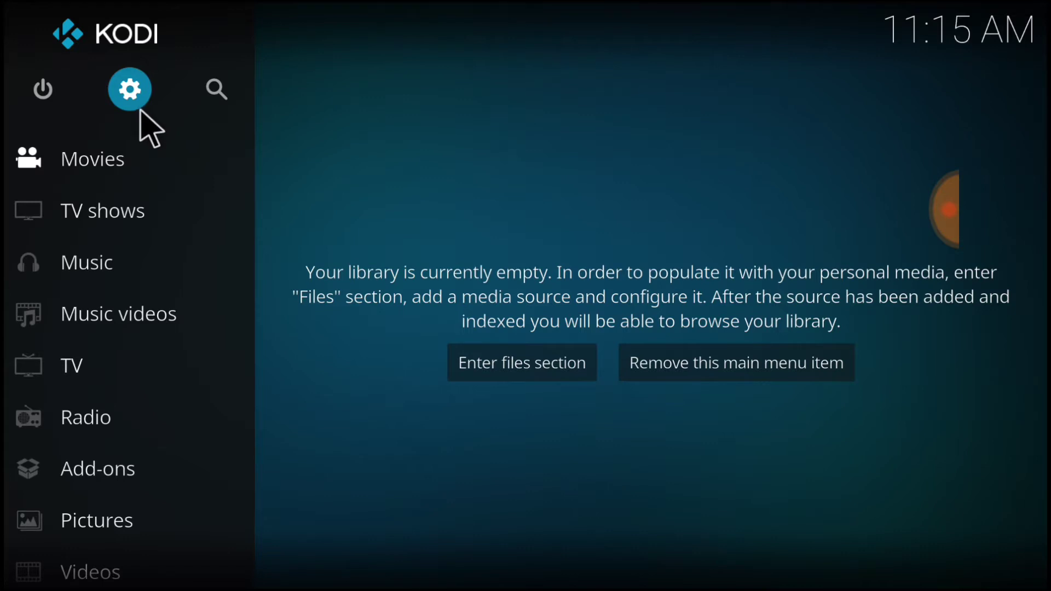
Turn on Unknown sources under System > Add-ons and accept the add-on data warning.
click(129, 89)
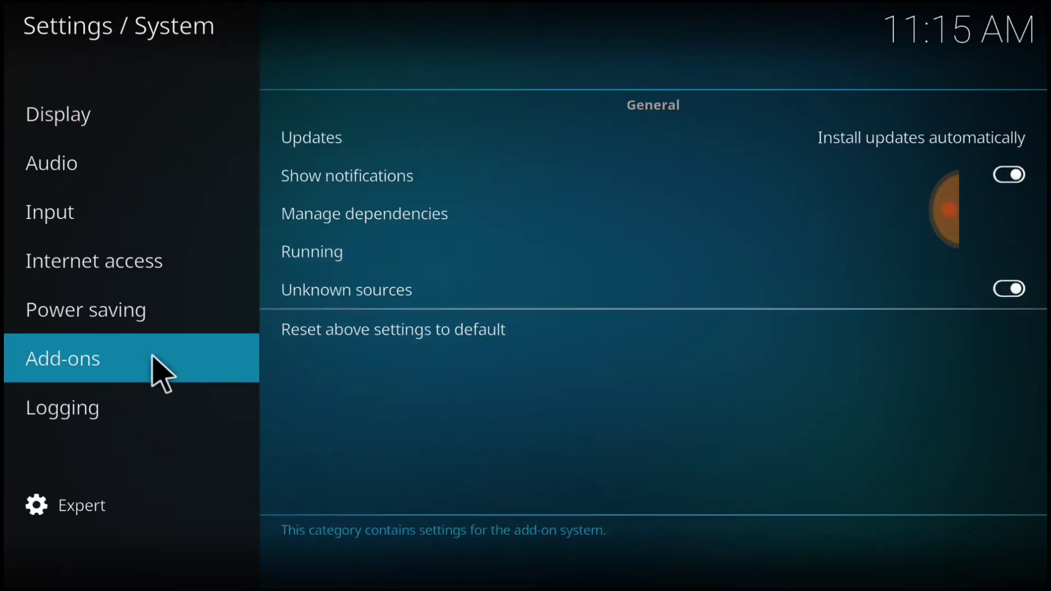
mouse_move(346, 290)
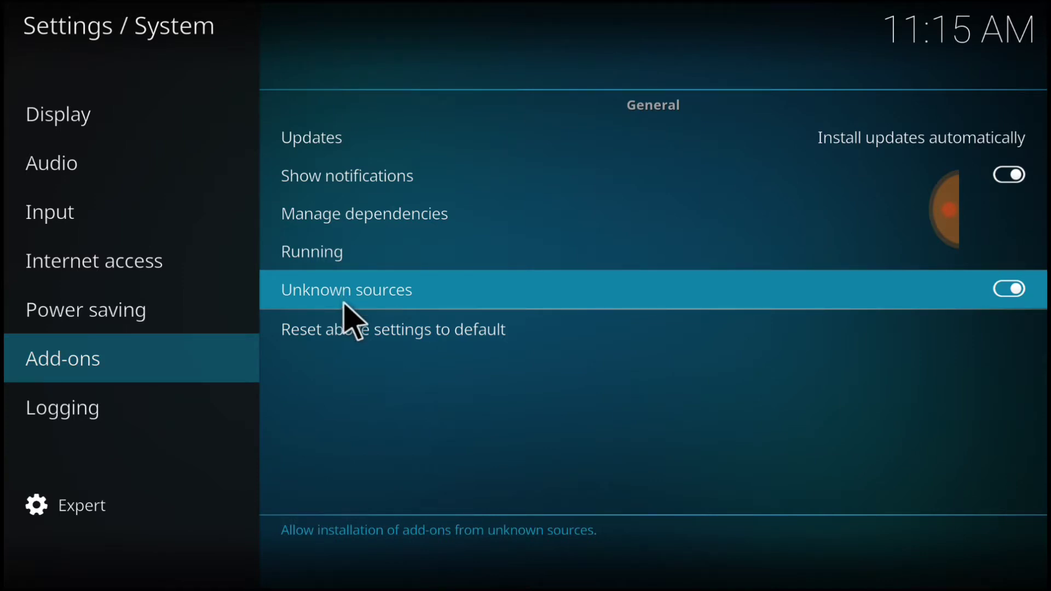
click(1008, 289)
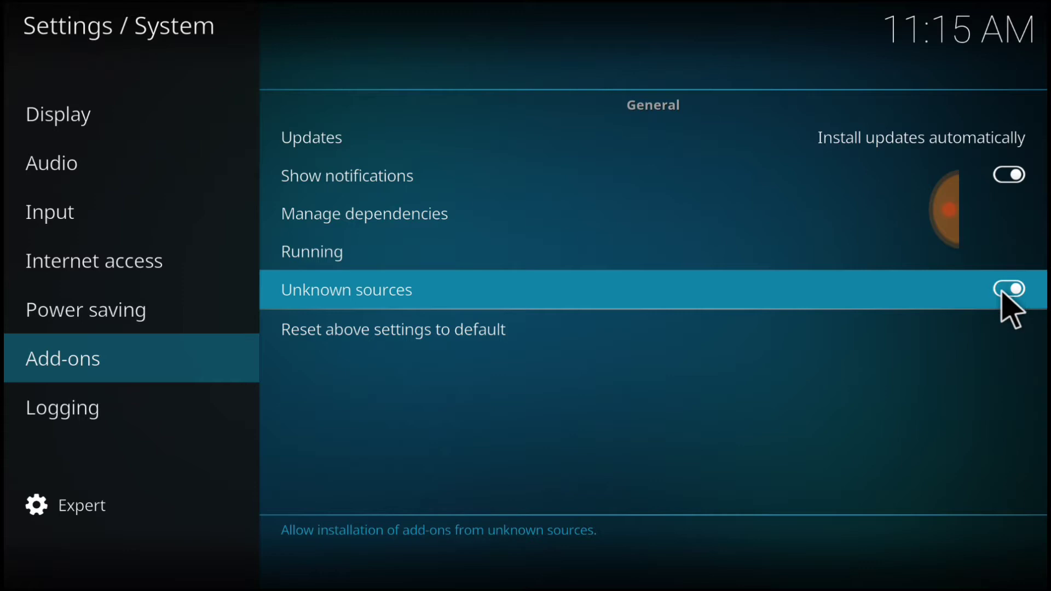
click(1008, 289)
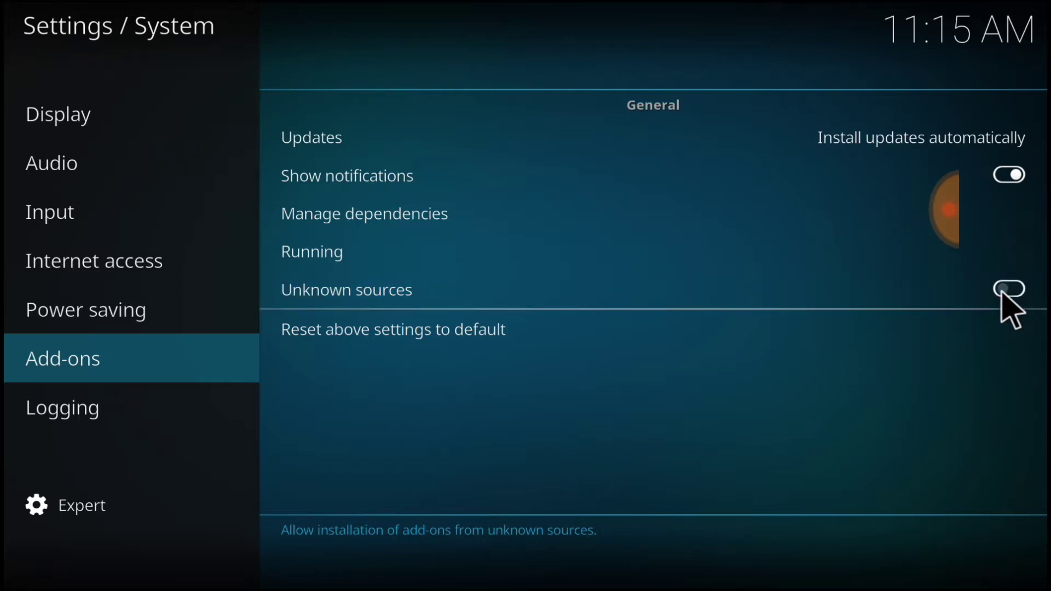
click(1008, 289)
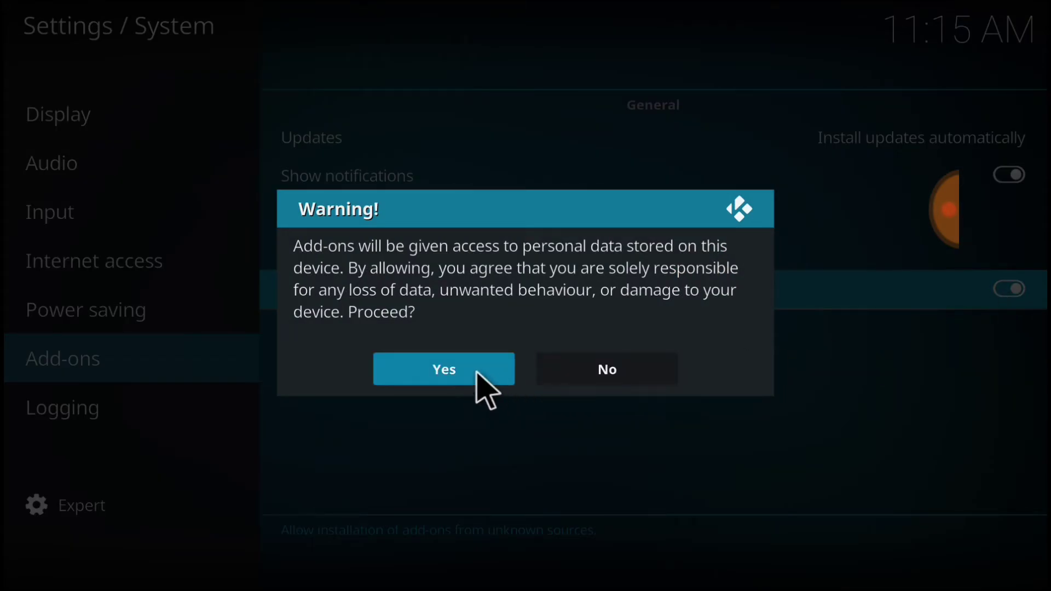
click(442, 370)
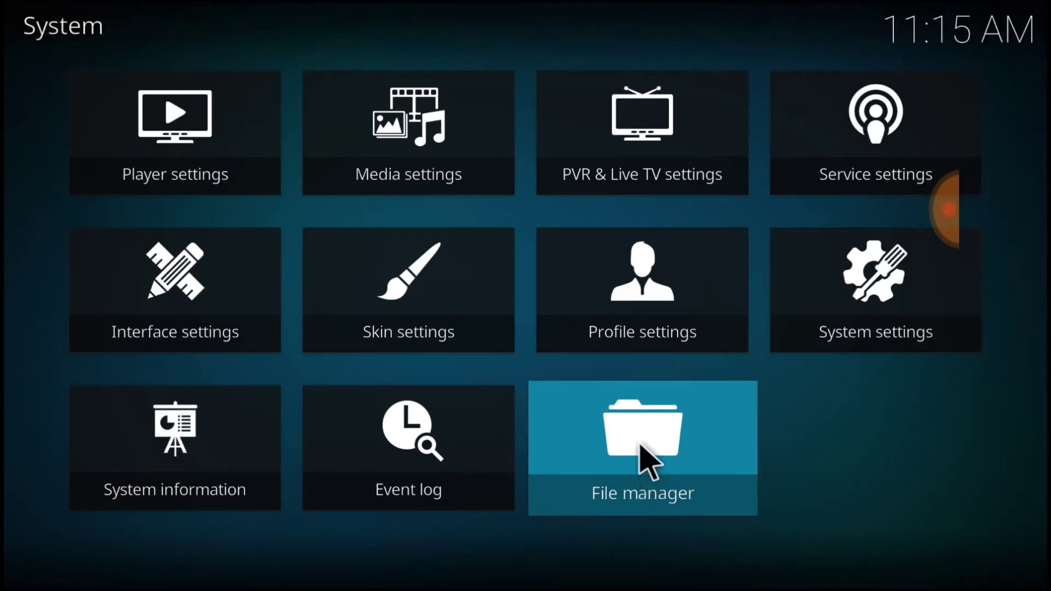
Start a new file source in File manager and bring up its empty path field.
click(642, 447)
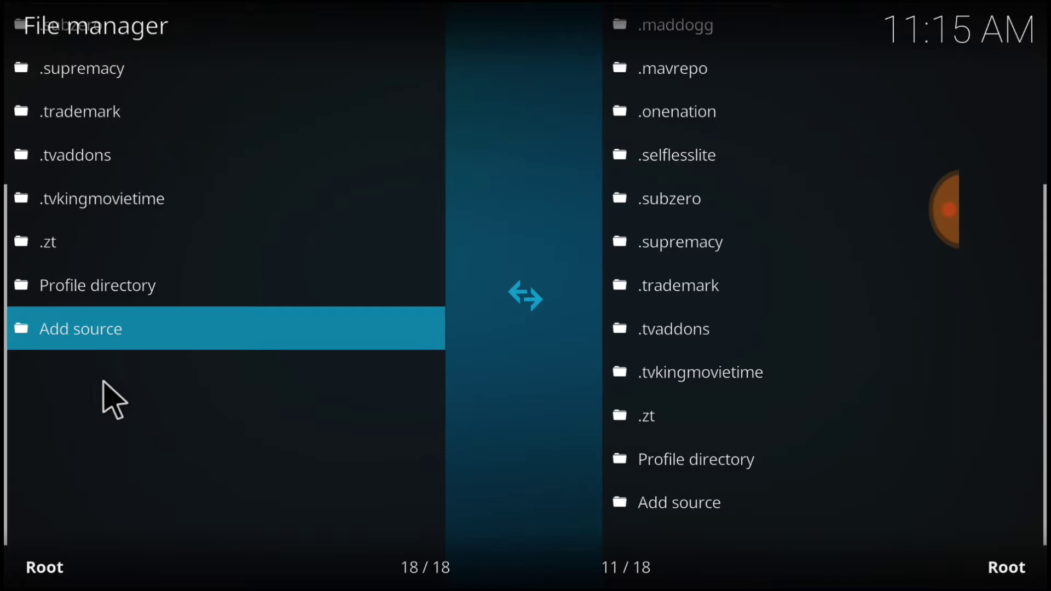
mouse_move(93, 349)
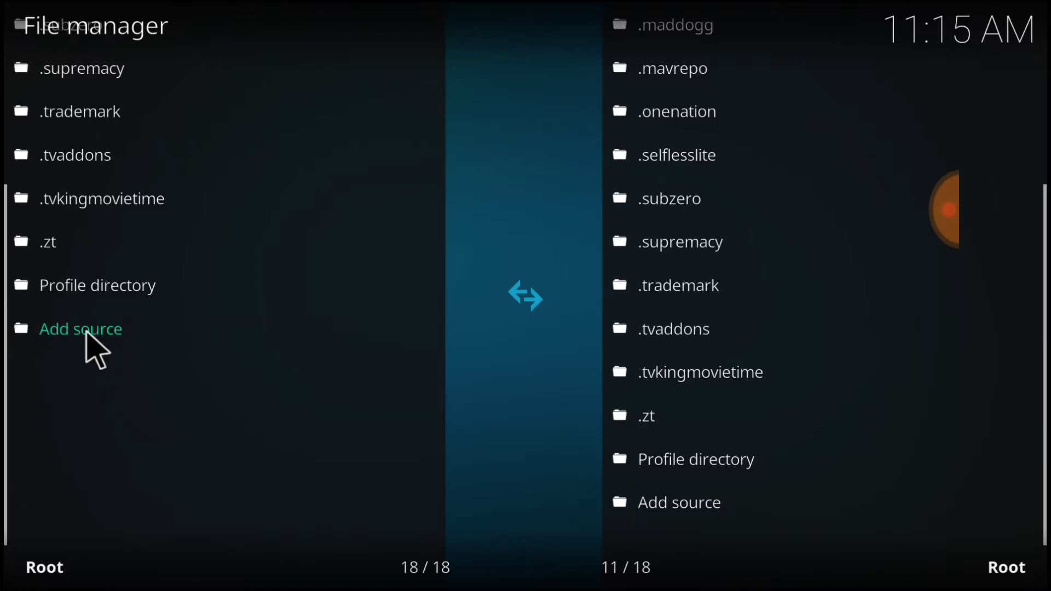
click(80, 328)
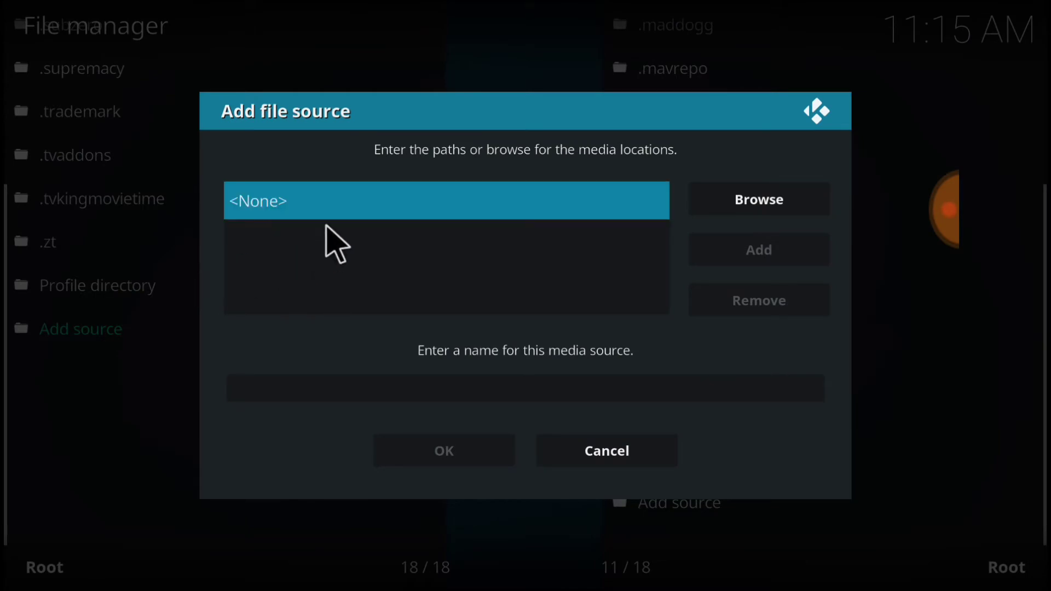
click(446, 200)
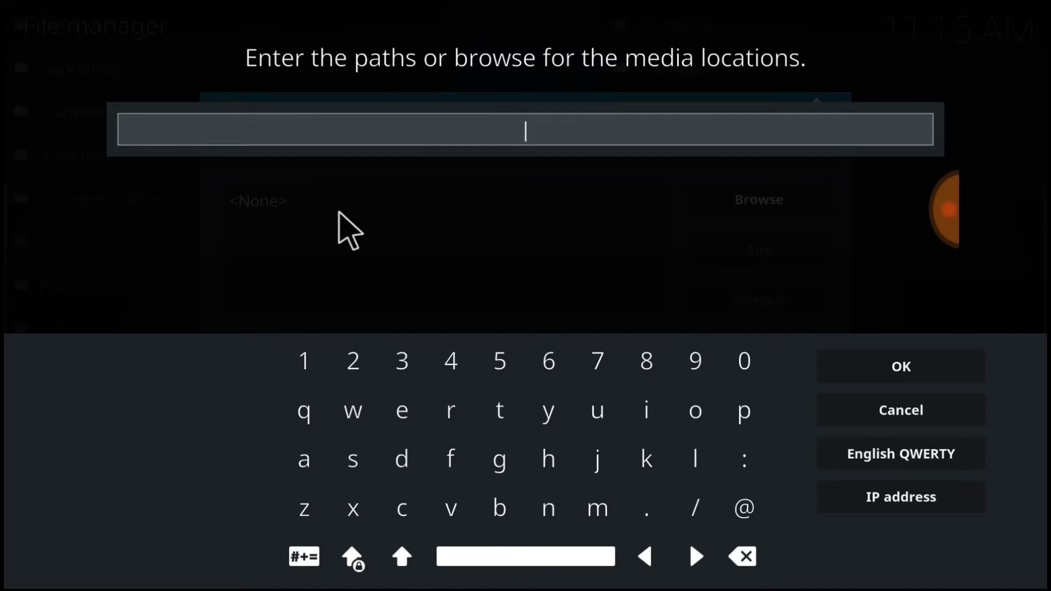
text(http://bliss-tv.com/lite/)
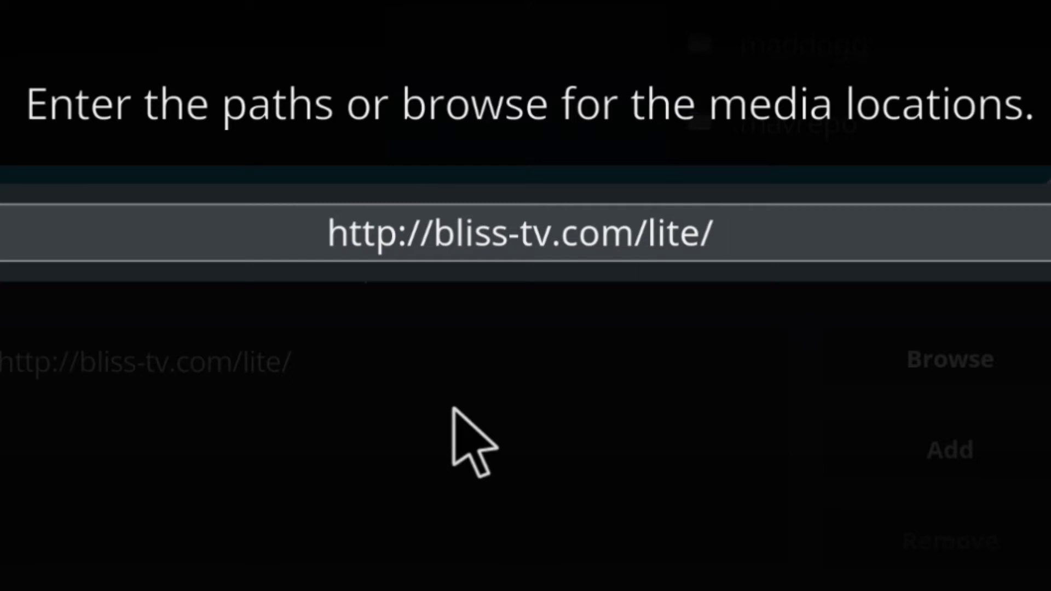
click(520, 233)
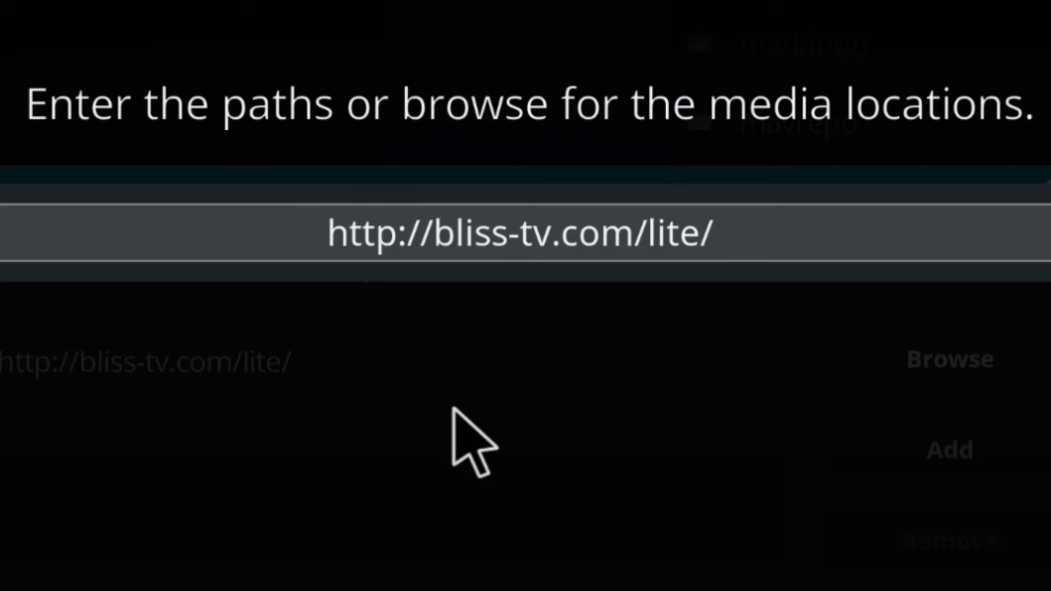
click(519, 233)
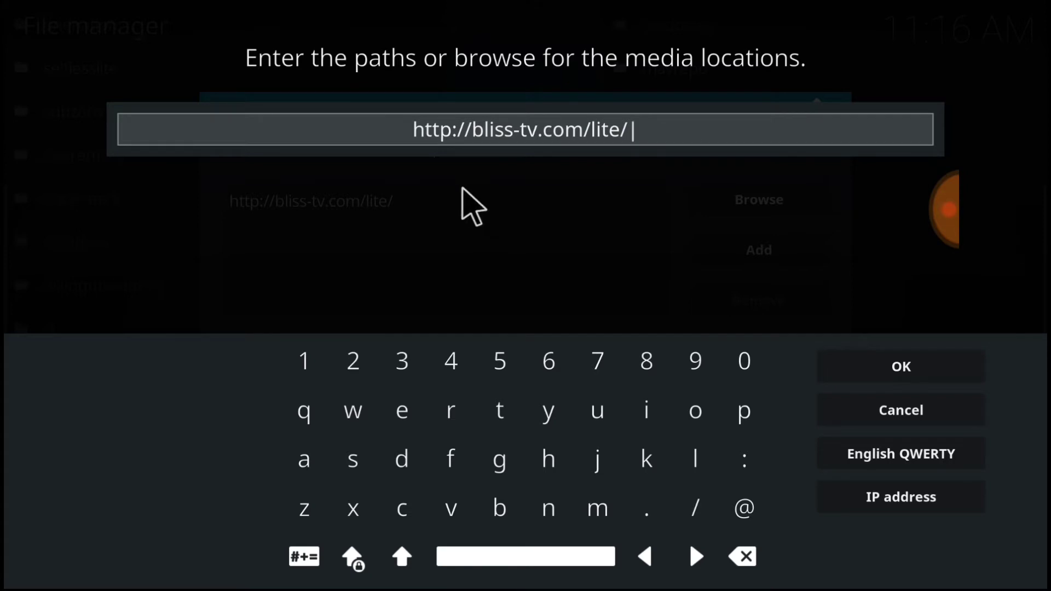
click(901, 366)
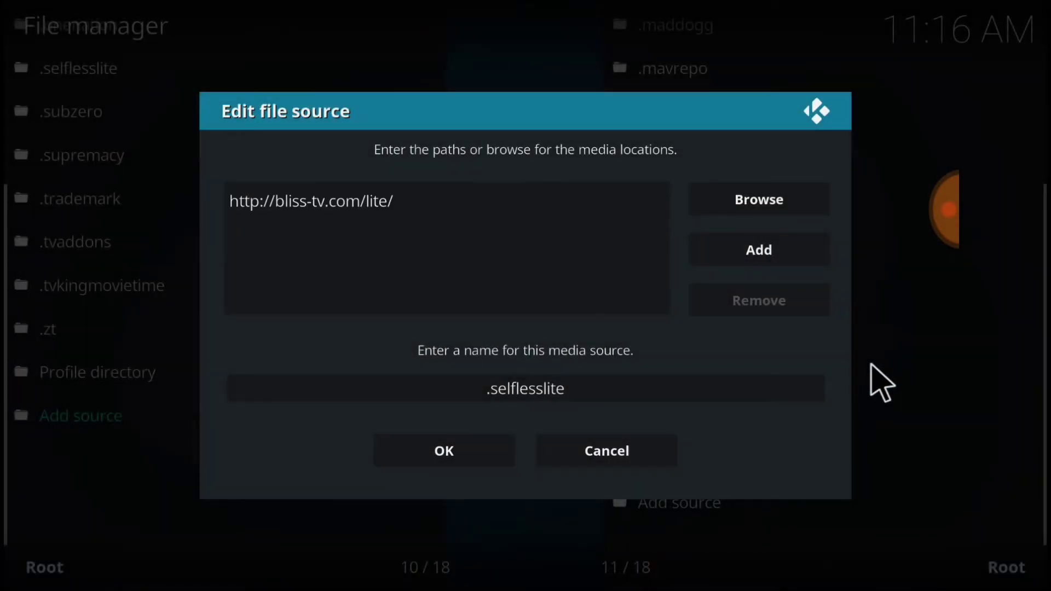
Keep the name .selflesslite and save the bliss-tv.com/lite file source.
click(525, 387)
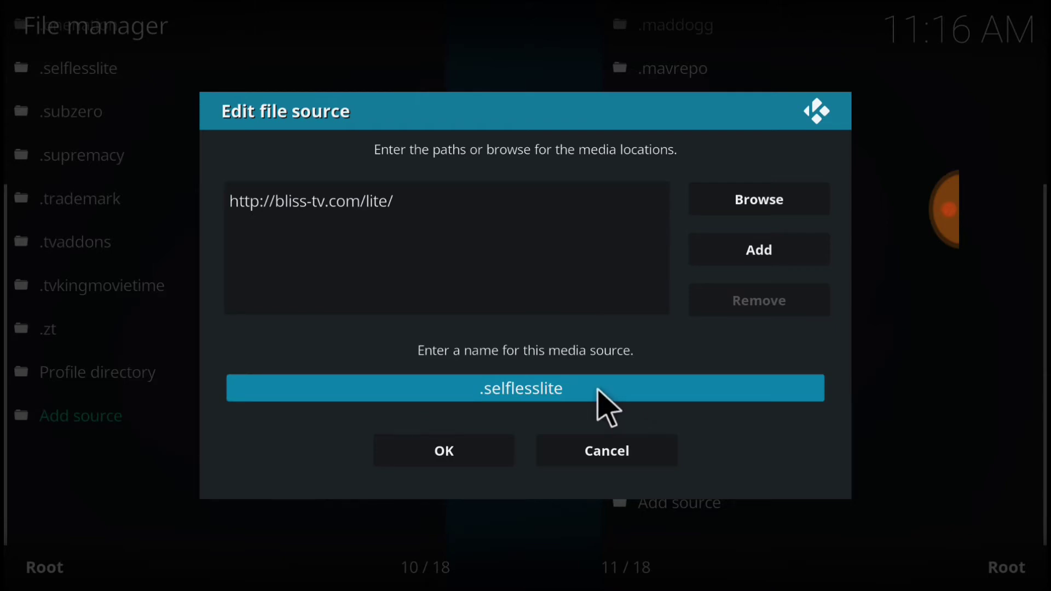
click(520, 388)
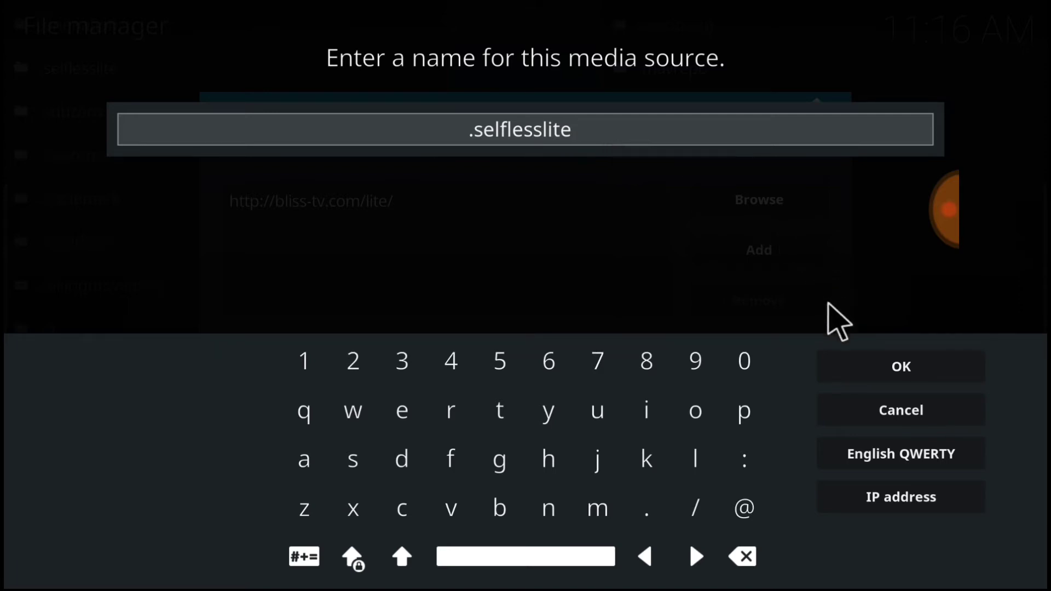
click(900, 366)
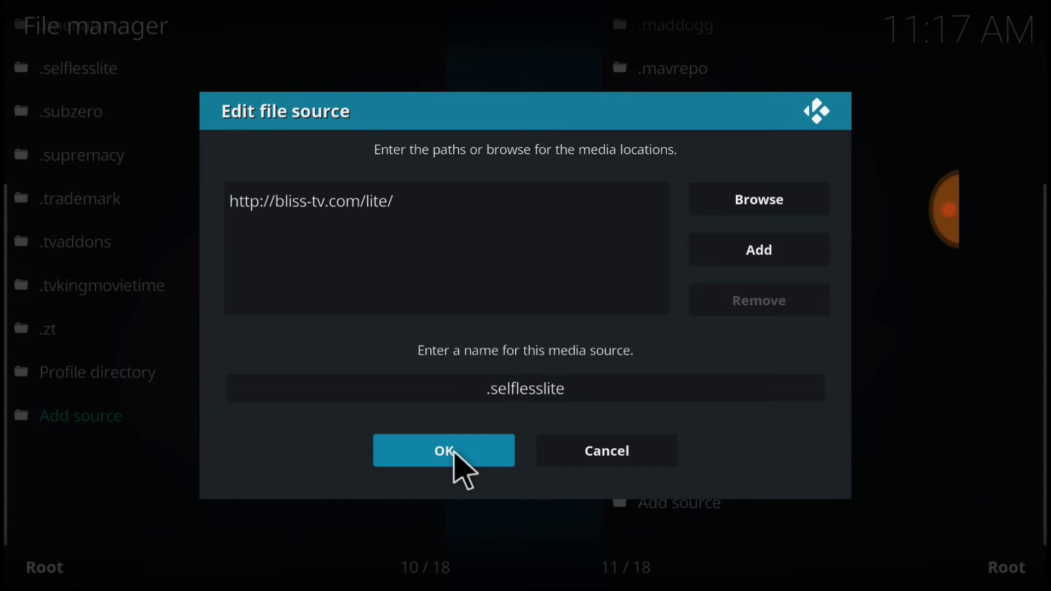
click(444, 450)
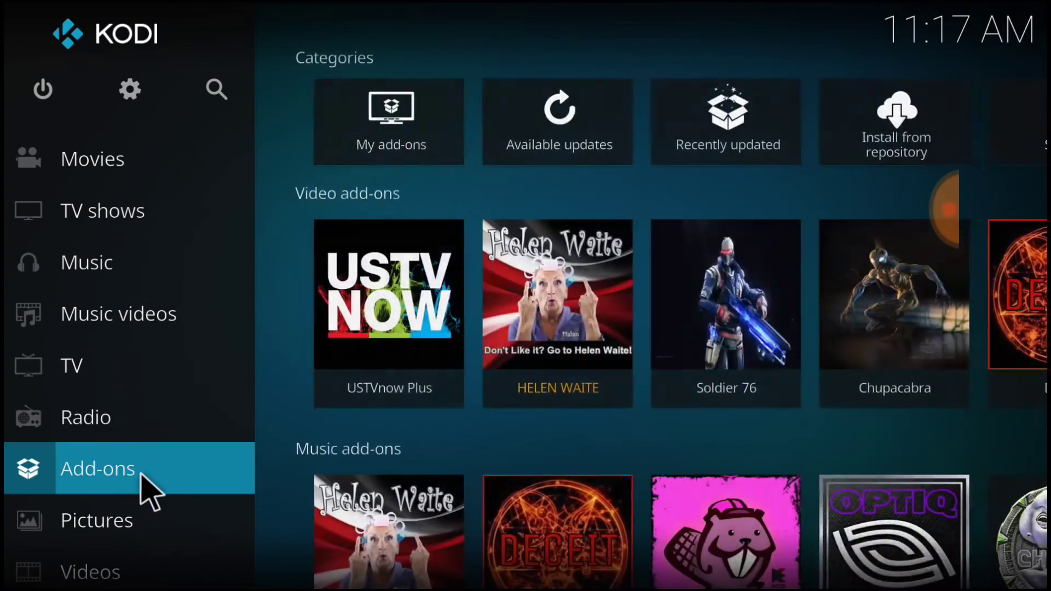
Install repository.bookmarklite-1.6.zip from the .selflesslite source via Install from zip file.
click(98, 468)
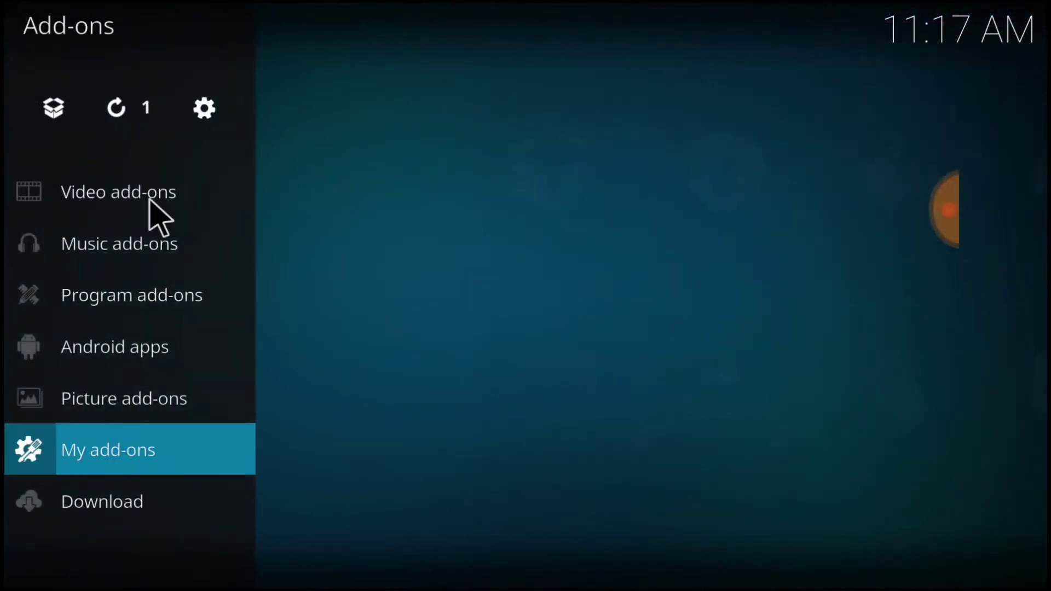
click(52, 107)
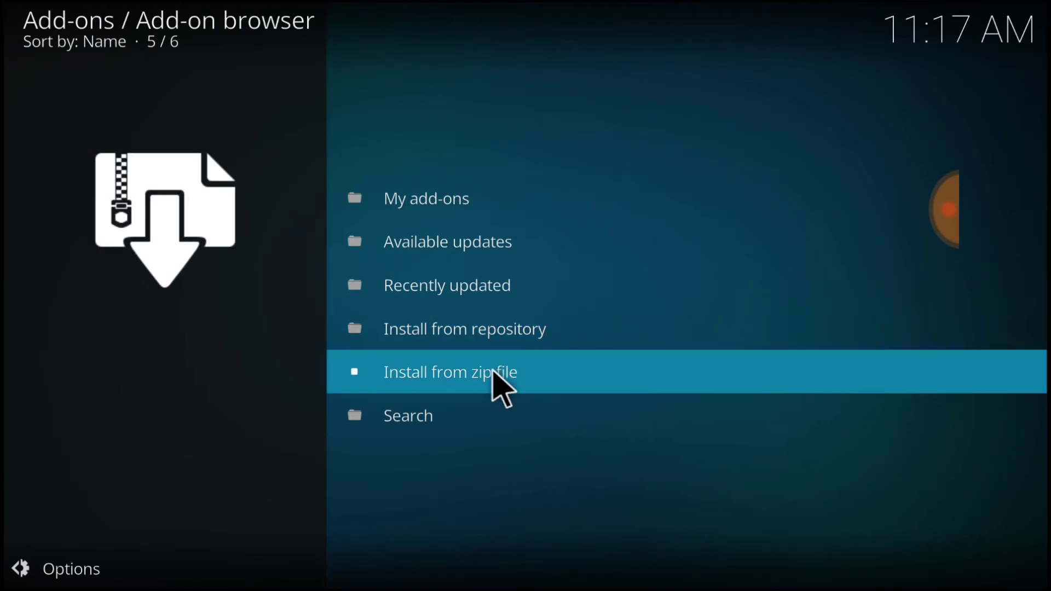
click(450, 372)
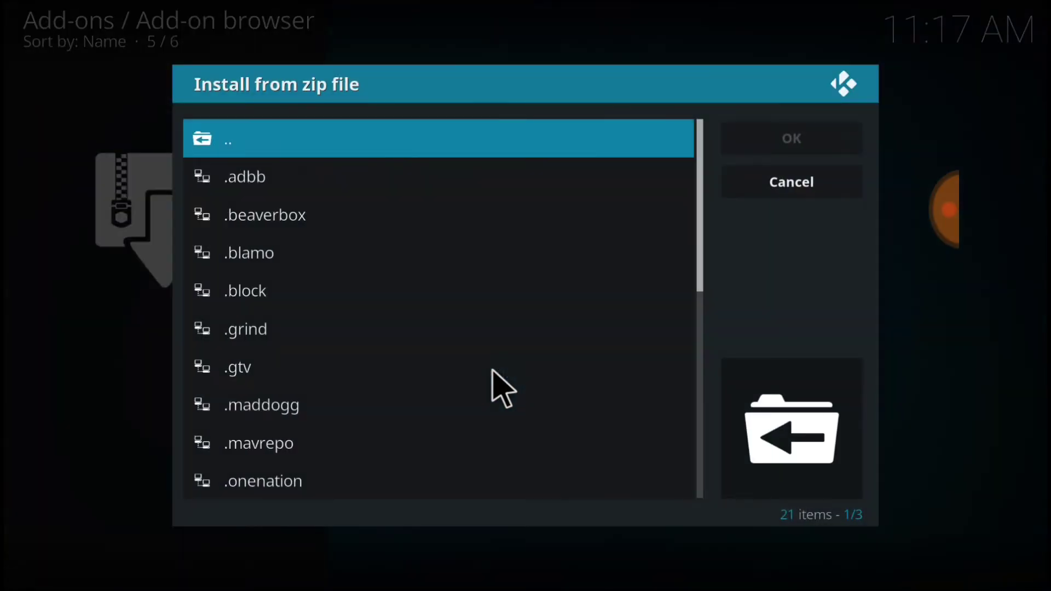
scroll(down, 3)
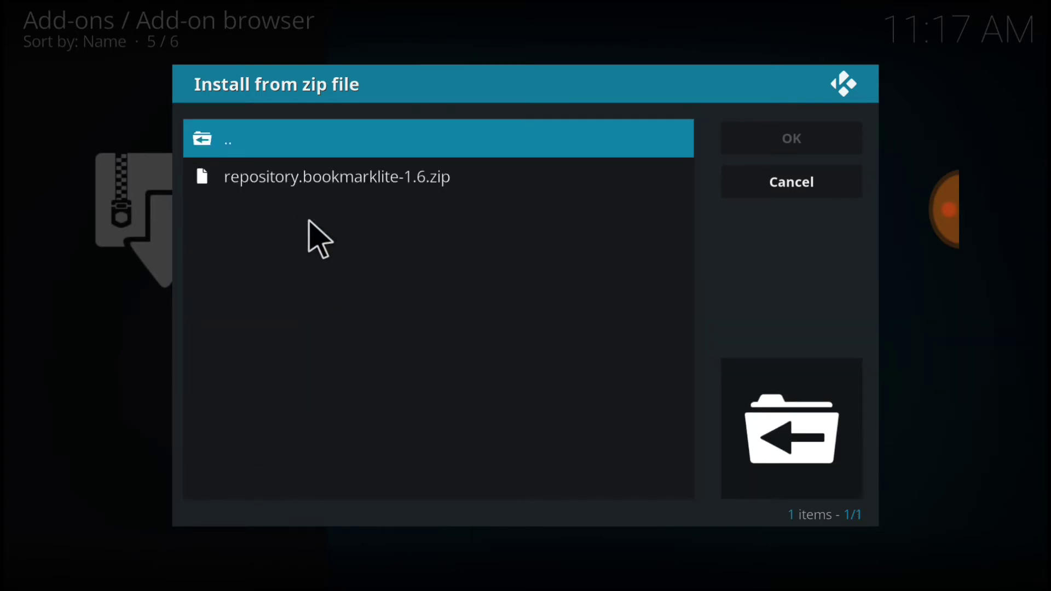
click(335, 176)
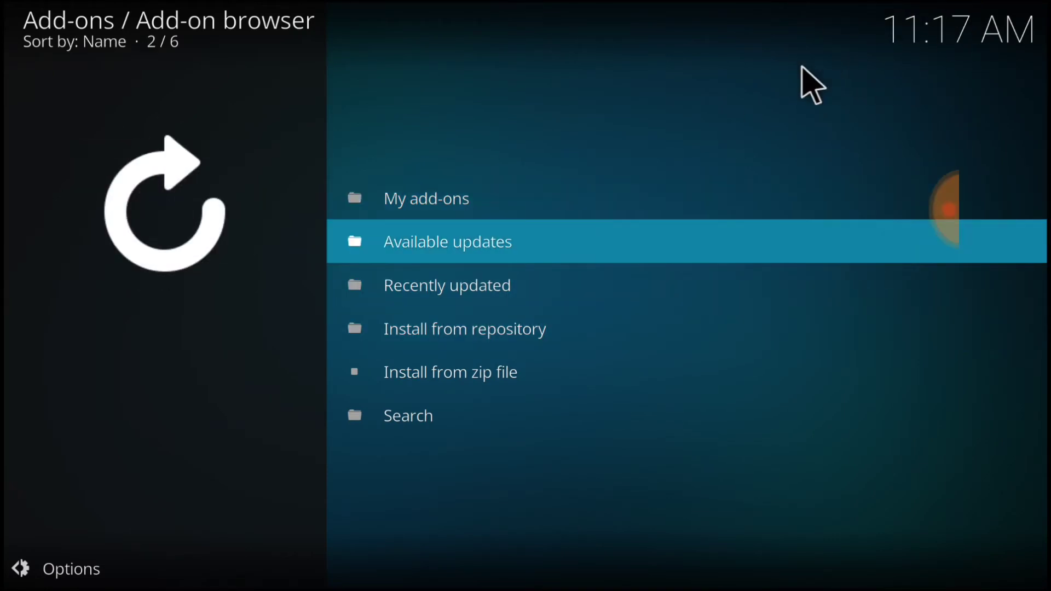
mouse_move(809, 151)
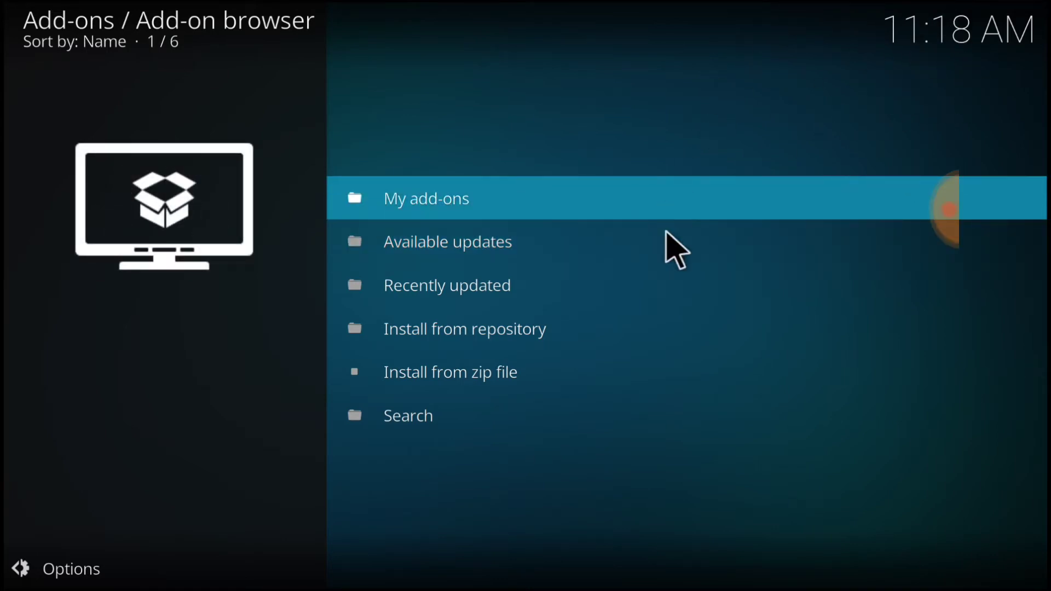
Browse Install from repository > Bookmark Lite > Video add-ons.
click(465, 329)
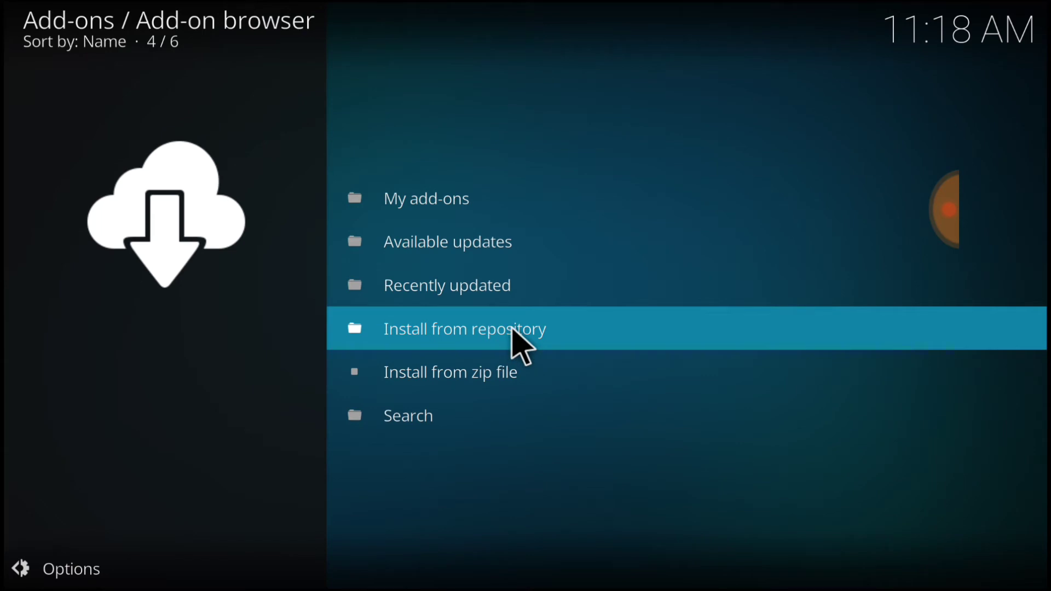
mouse_move(522, 349)
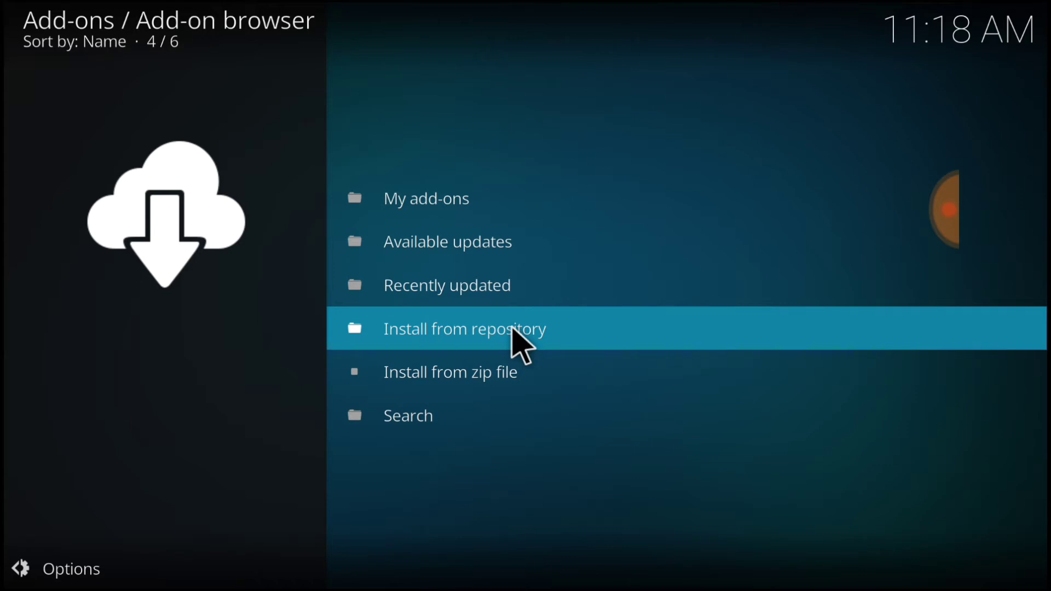
click(465, 328)
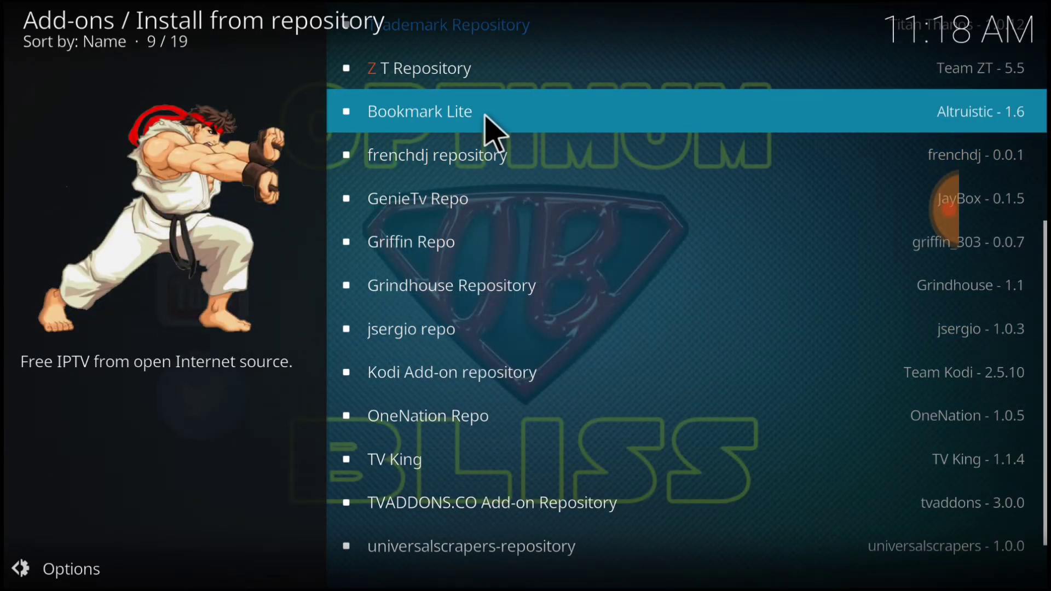
click(420, 111)
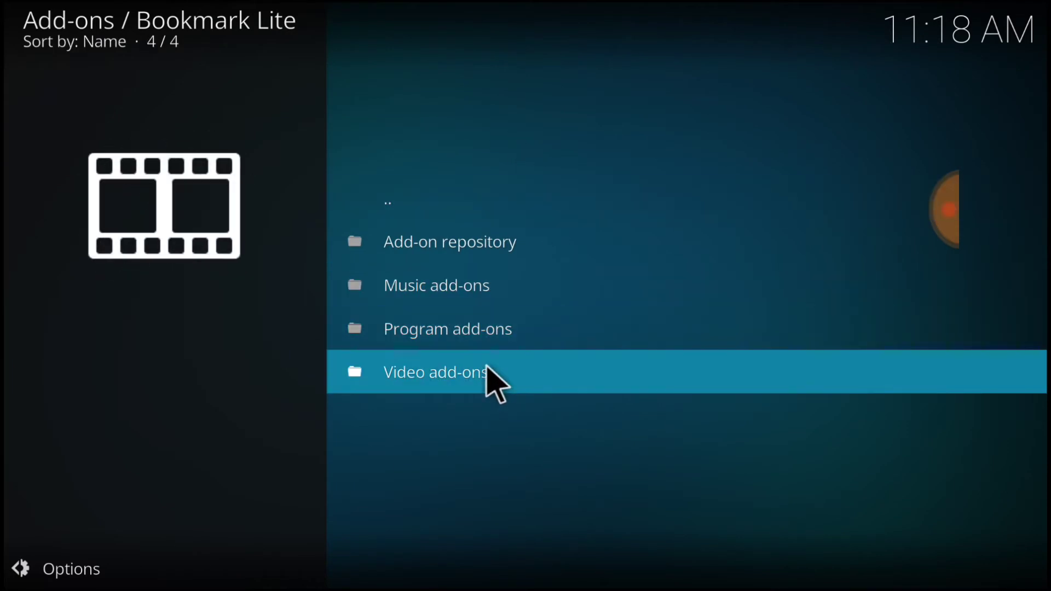
click(436, 372)
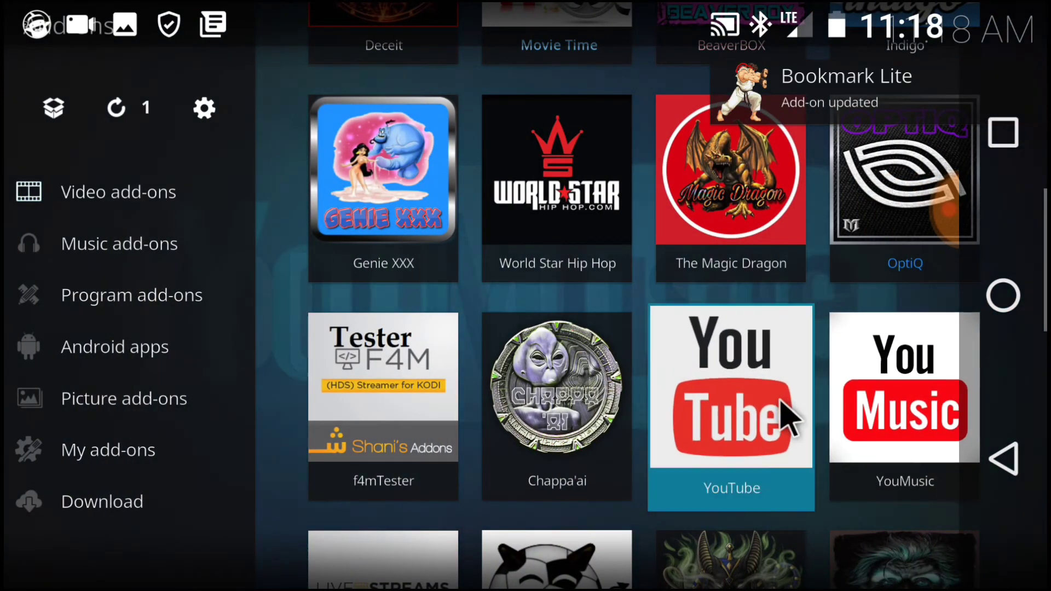
Scroll to the SelfLess Lite menu showing Latest News, Live Tv and Movies.
scroll(down, 3)
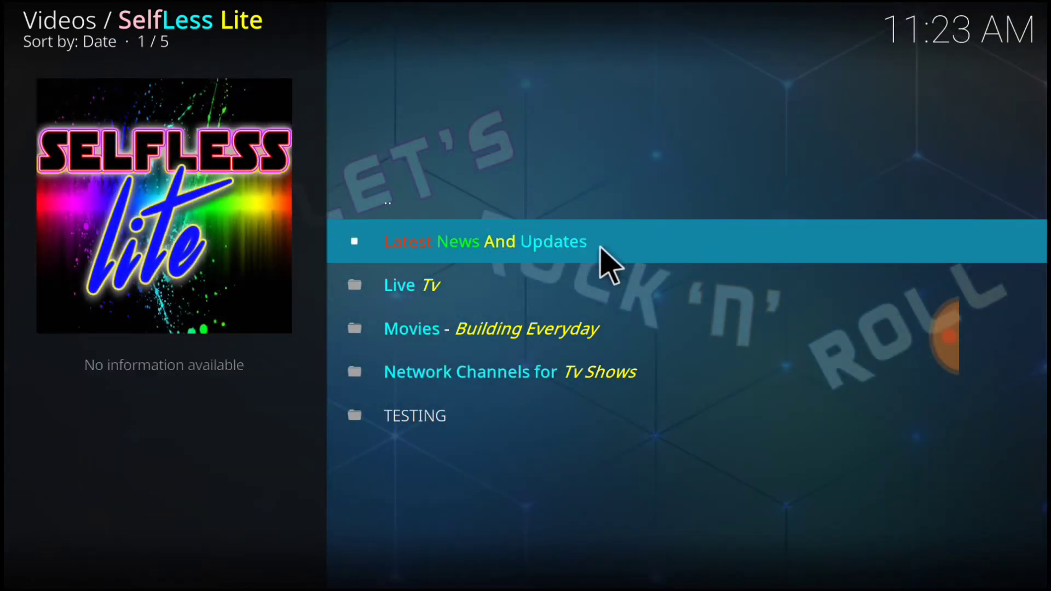
mouse_move(579, 295)
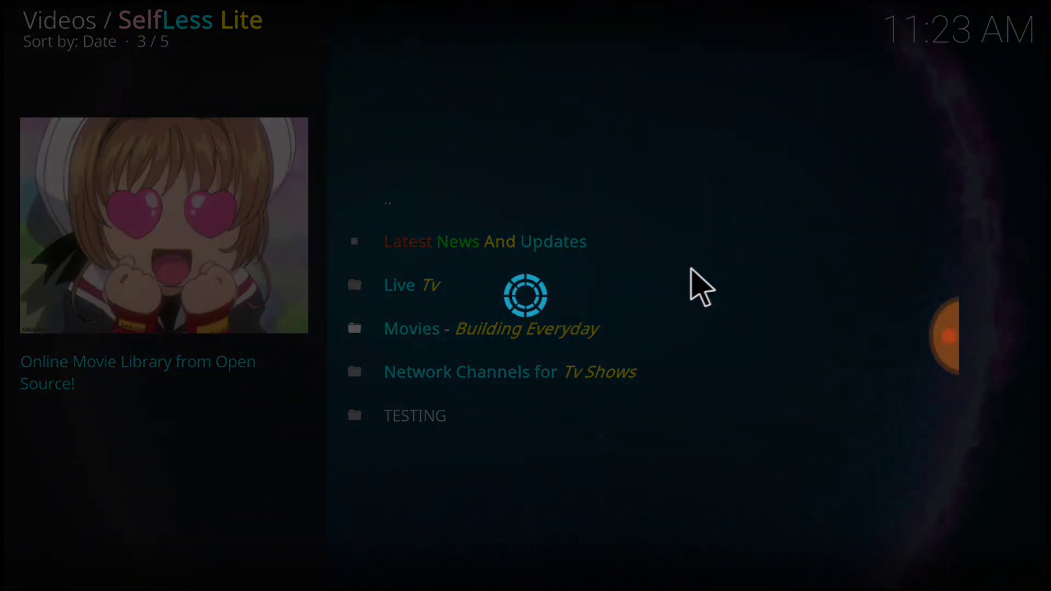
Open Movies - Building Everyday, scroll its categories, and open New Releases.
click(412, 328)
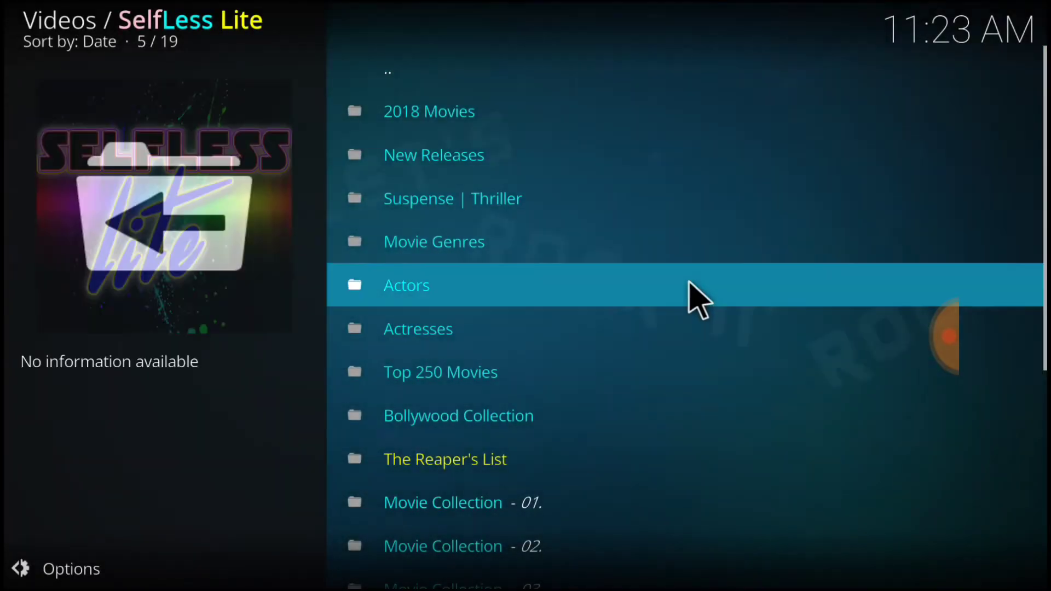
mouse_move(547, 134)
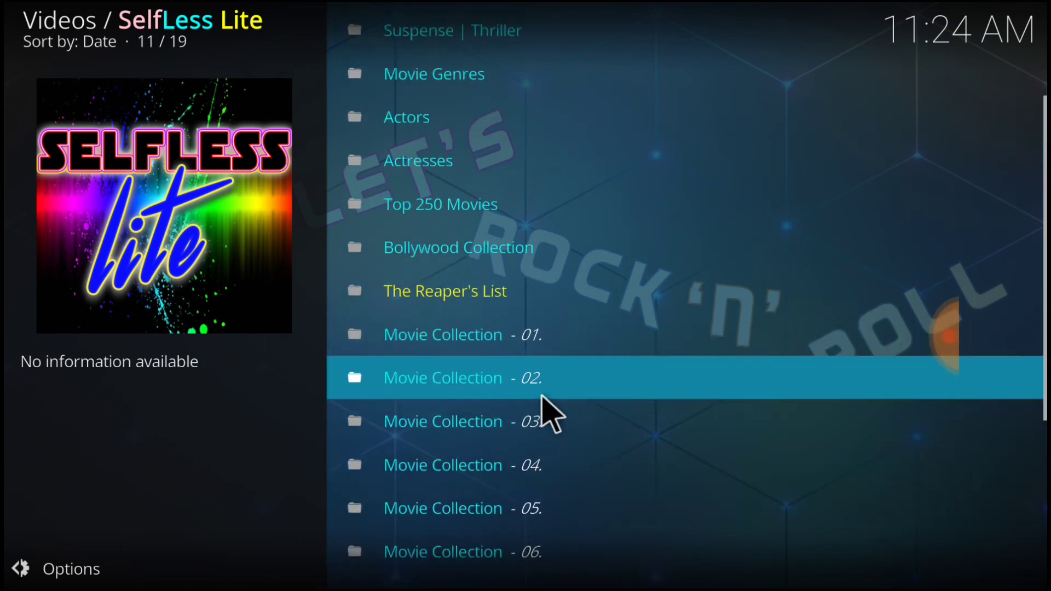
scroll(up, 3)
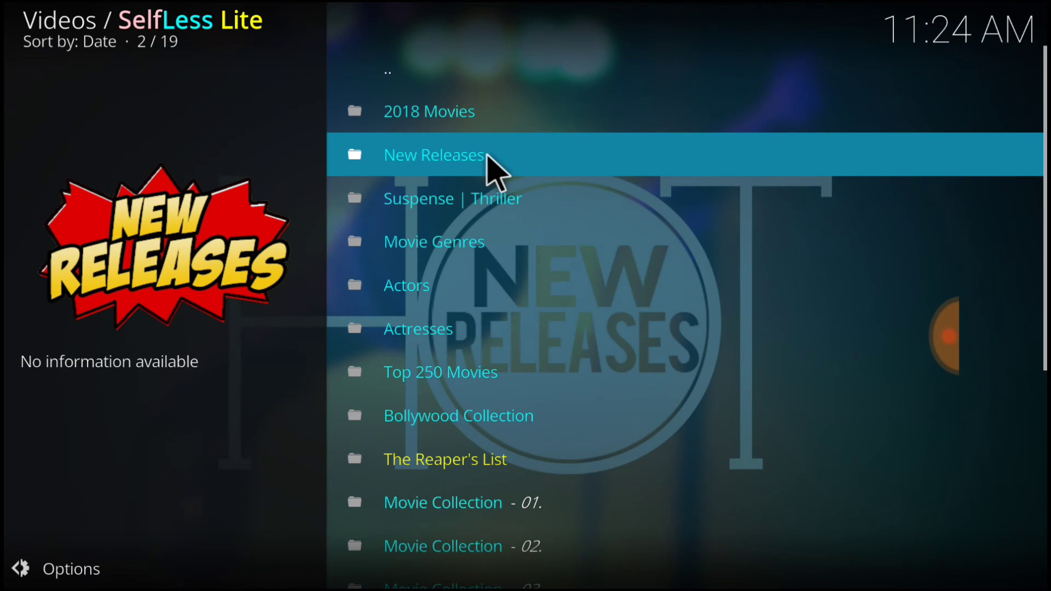
click(433, 155)
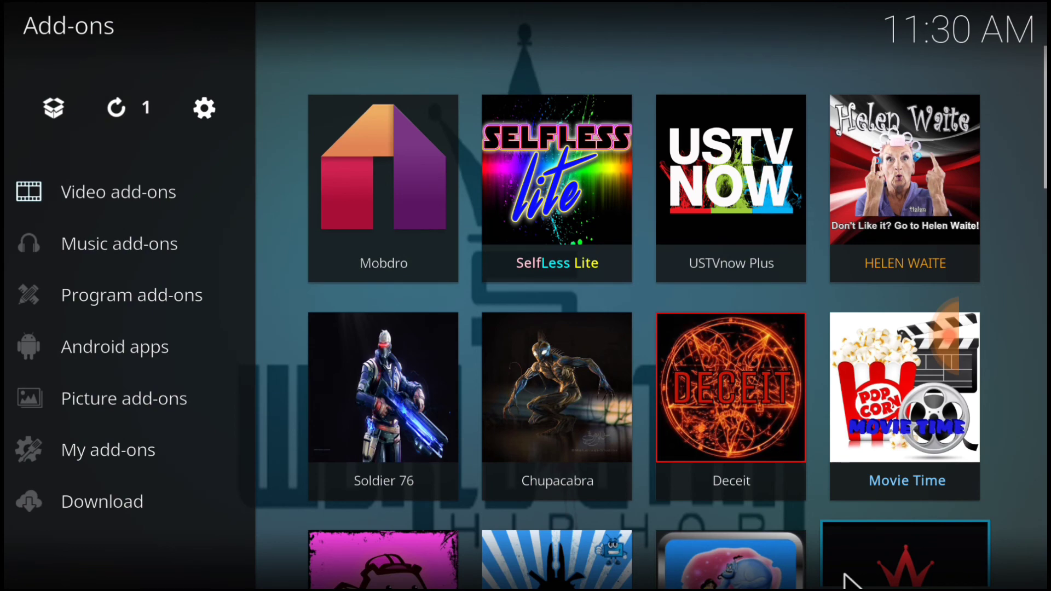
mouse_move(382, 388)
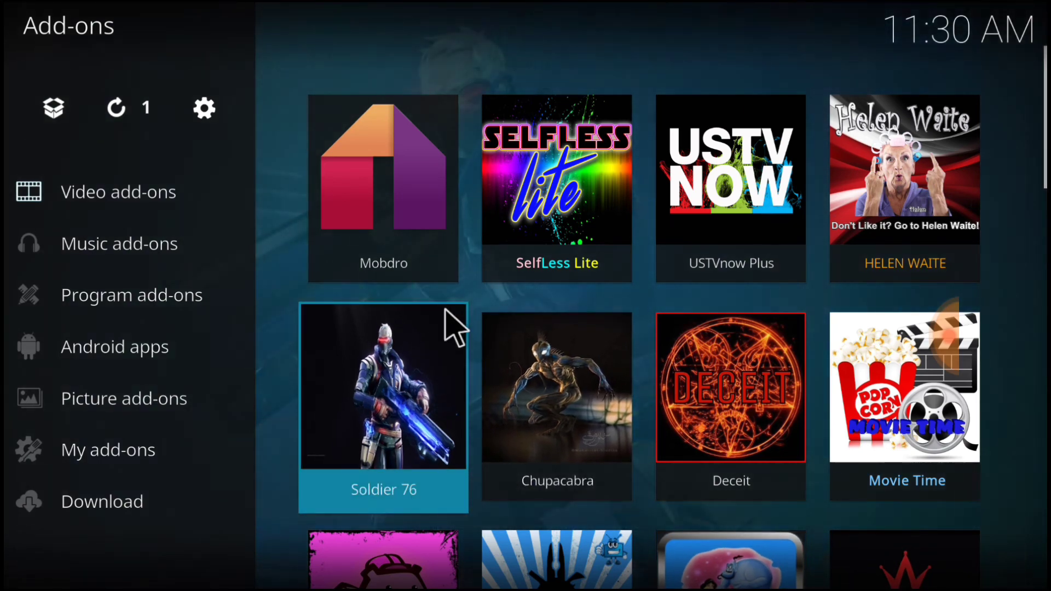